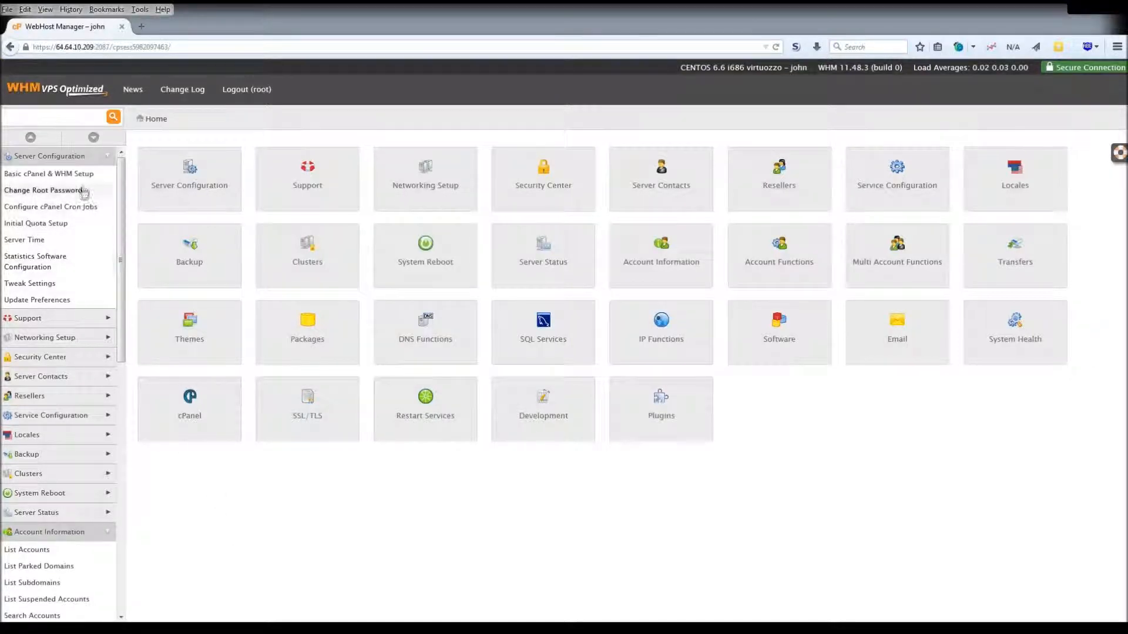
mouse_move(49, 173)
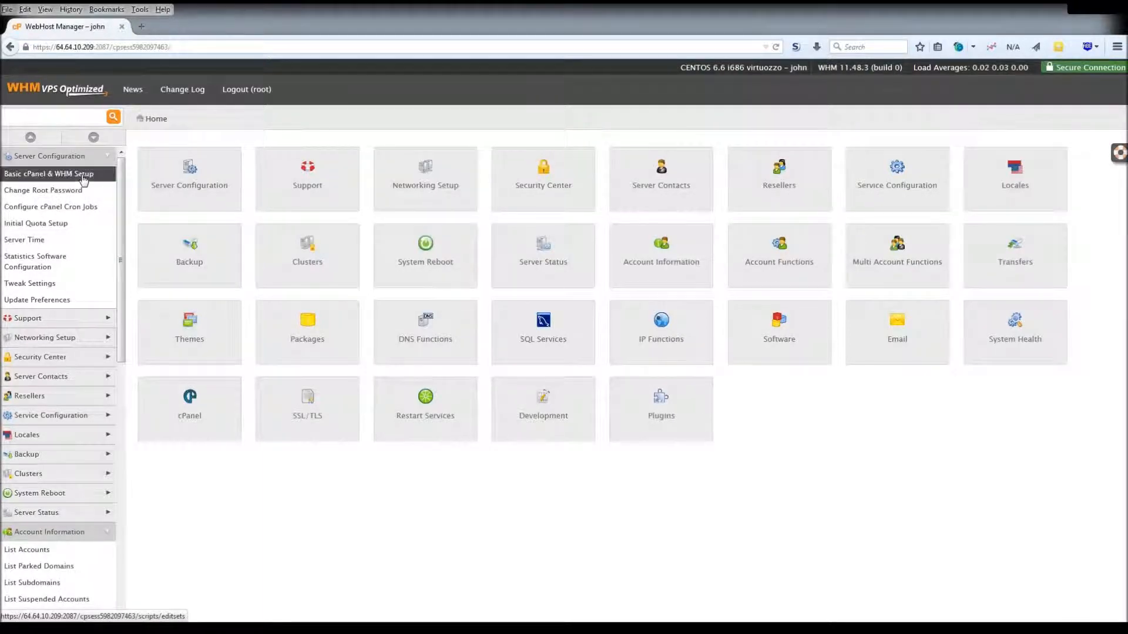
Step: Open Basic cPanel & WHM Setup from the Server Configuration sidebar
click(49, 174)
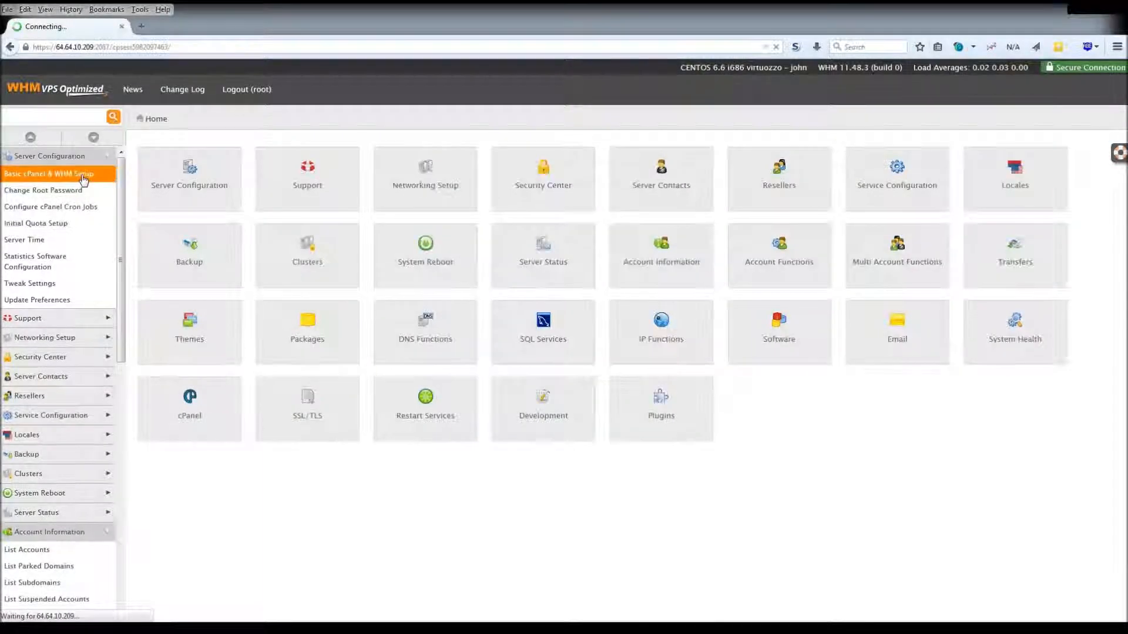
Step: Assign ns1.goldendaydreams.com the IP 64.64.10.209 and add its A entry
click(49, 173)
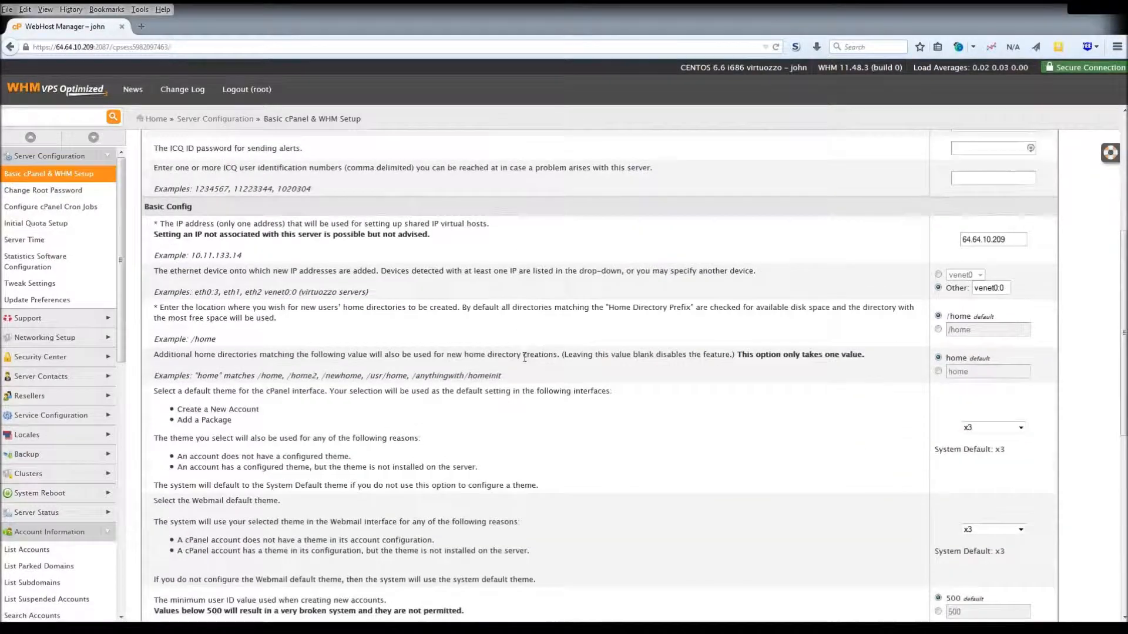
scroll(down, 3)
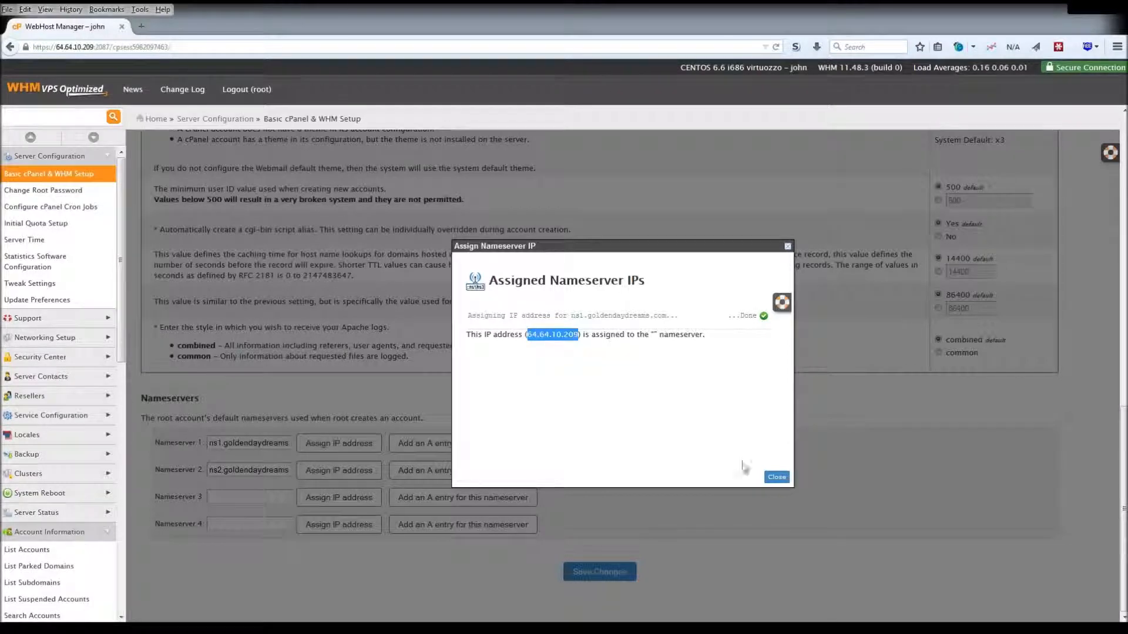
click(776, 477)
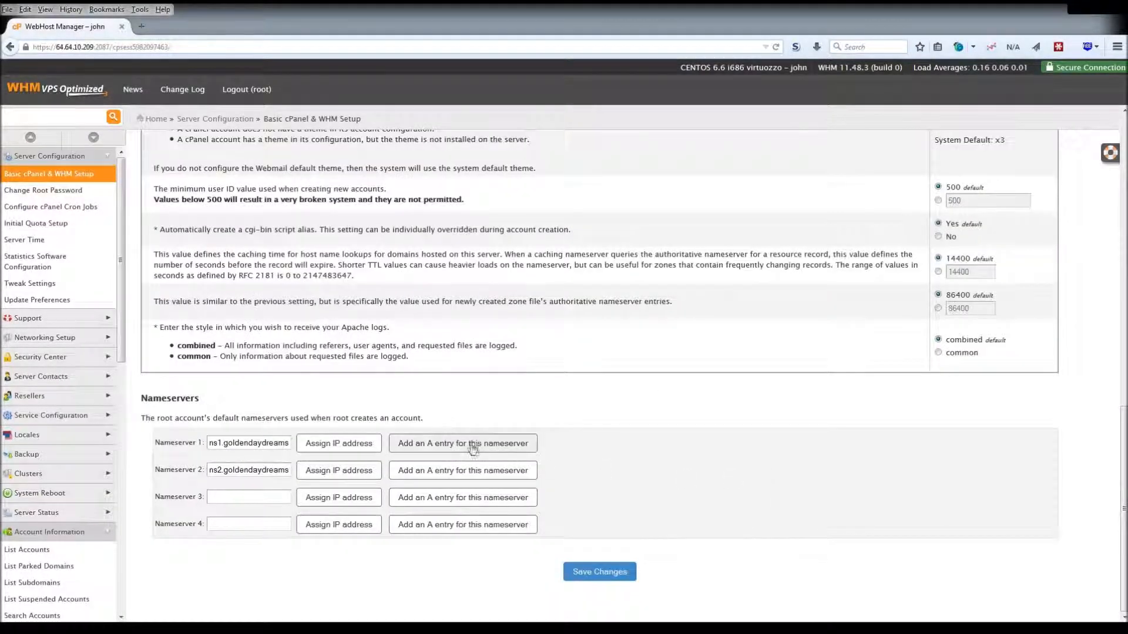
click(462, 443)
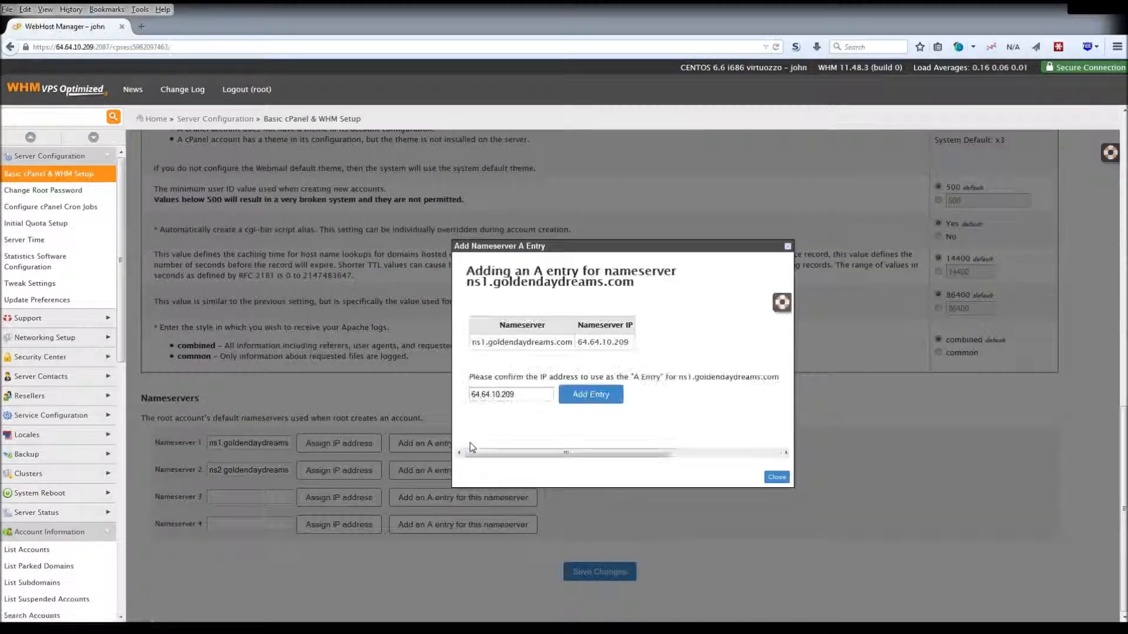
double_click(590, 342)
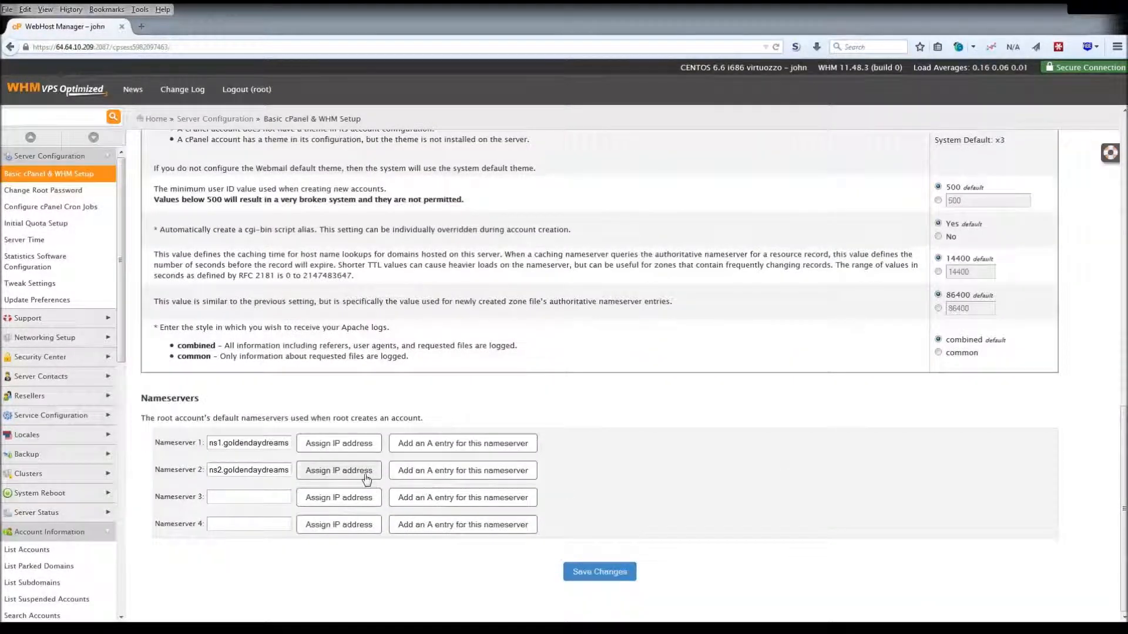
Step: Assign ns2.goldendaydreams.com the IP 64.64.12.19 and review its A entry
click(338, 470)
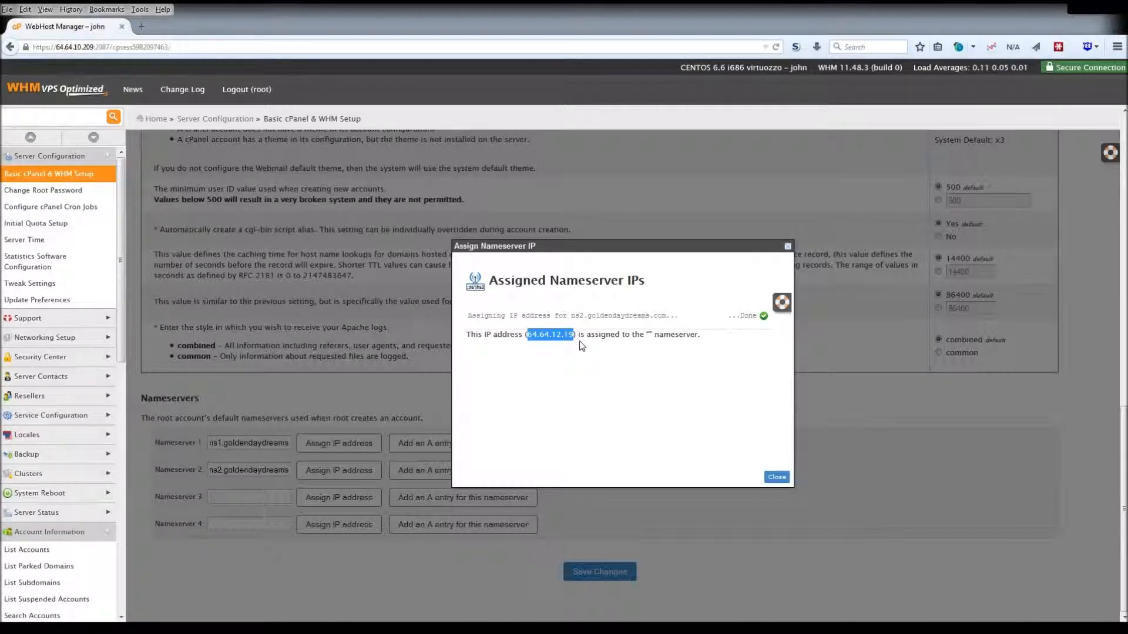
click(432, 470)
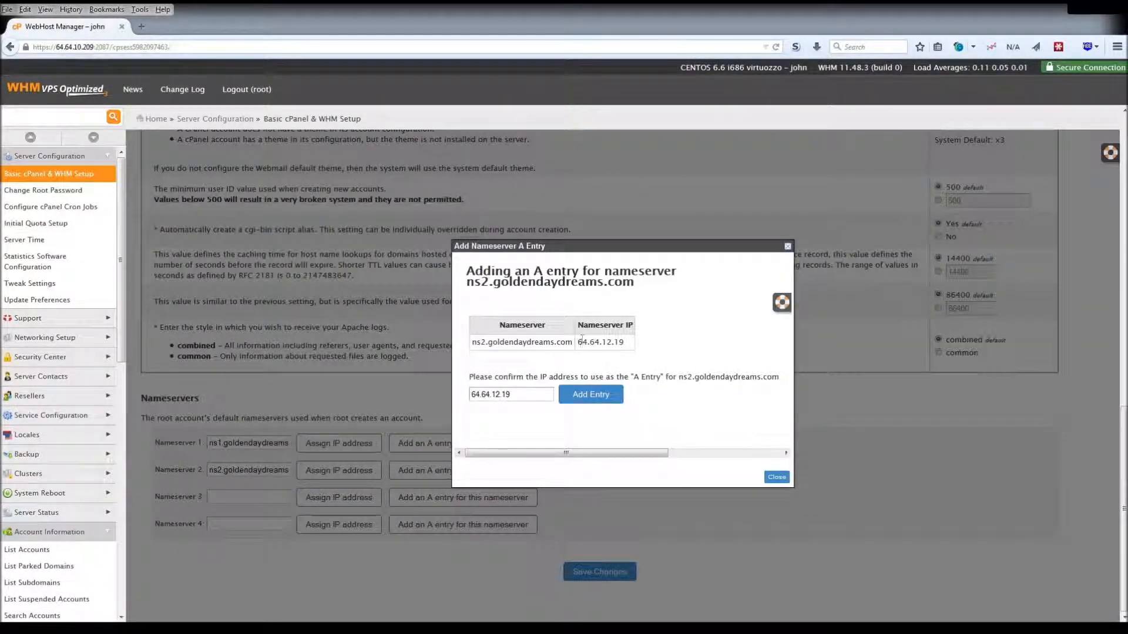
double_click(601, 342)
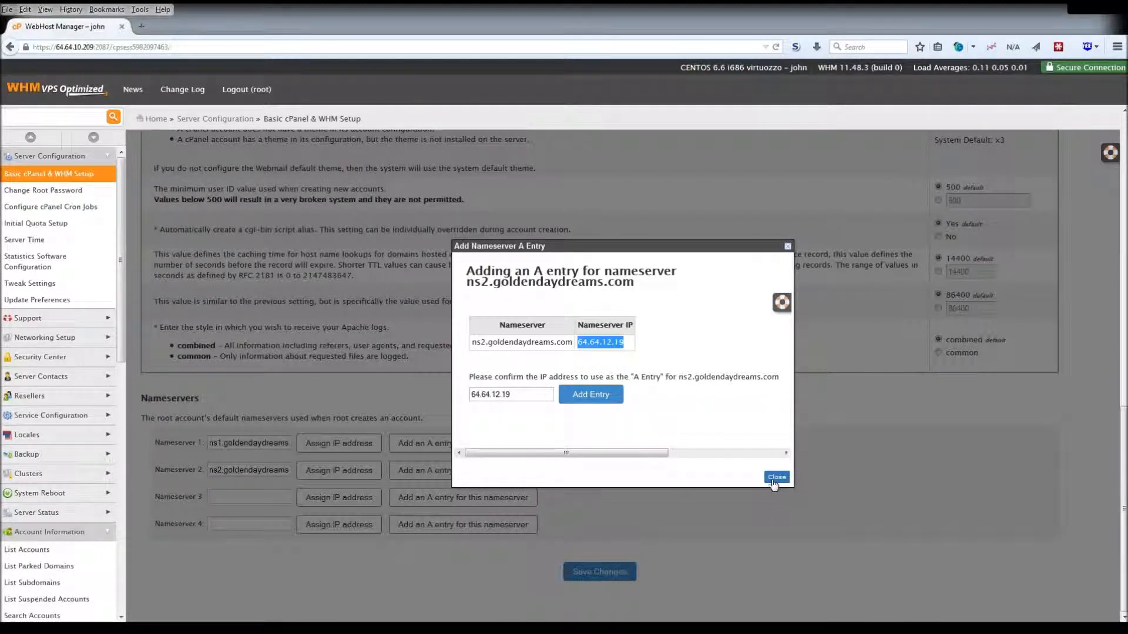
click(776, 477)
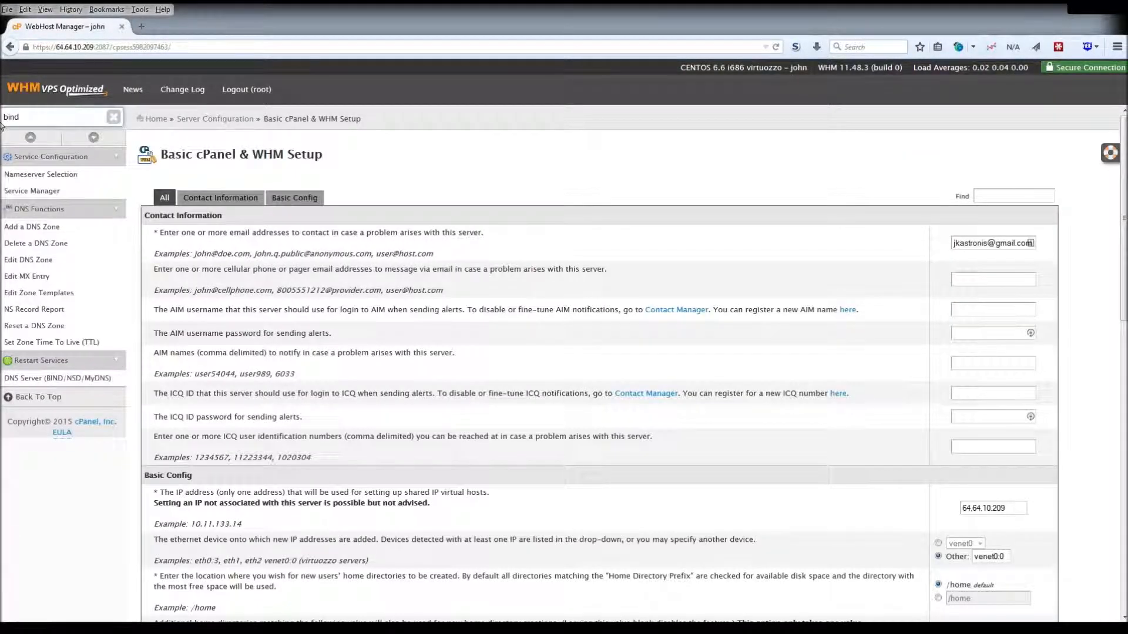
mouse_move(58, 378)
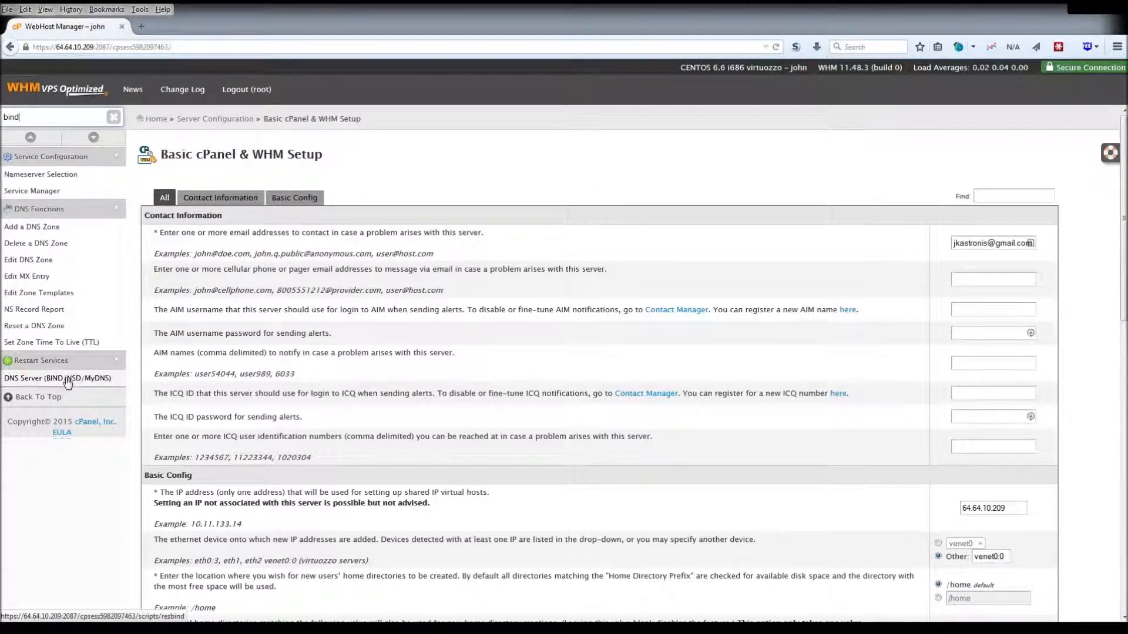
Step: Restart the DNS Server (BIND/NSD/MyDNS) service and confirm with Yes
click(58, 378)
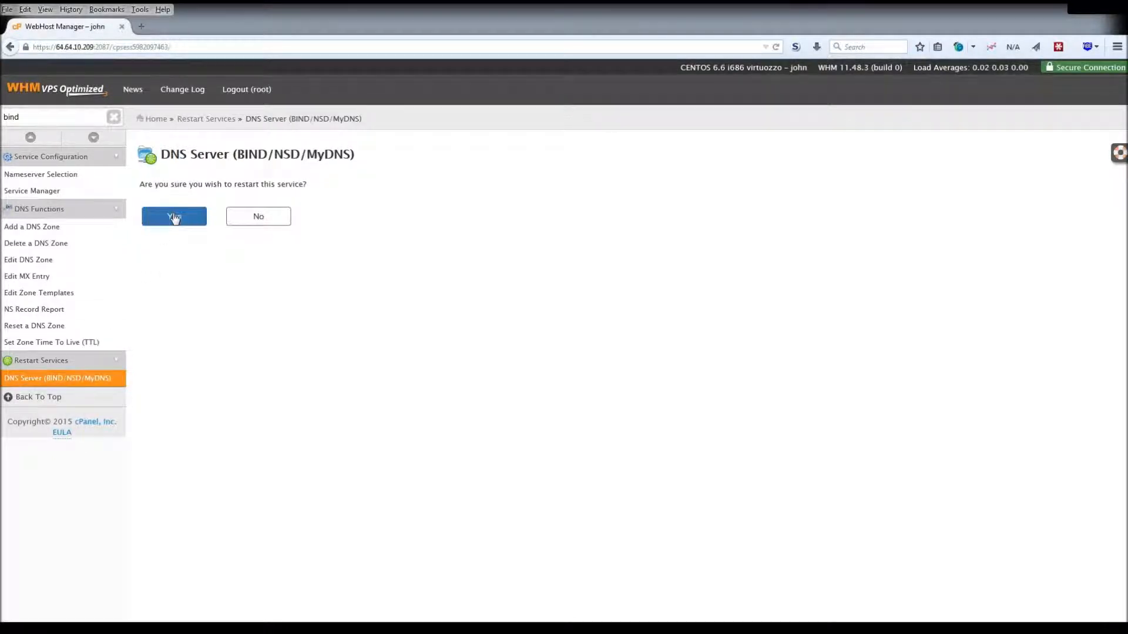
click(173, 217)
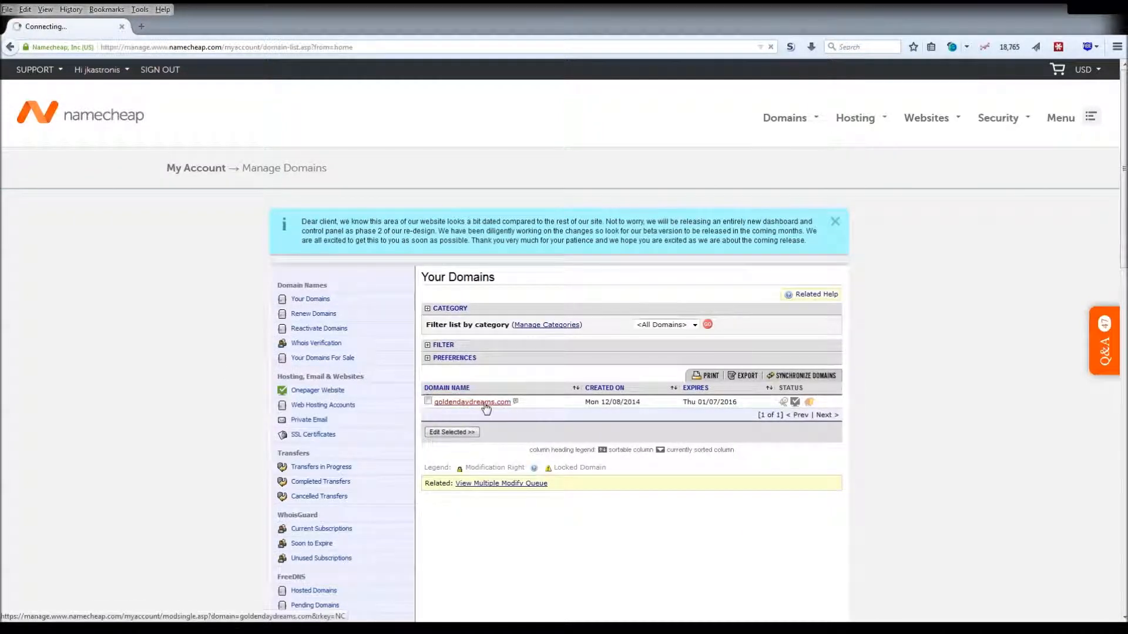
Step: Open goldendaydreams.com from Namecheap's Manage Domains list
click(472, 402)
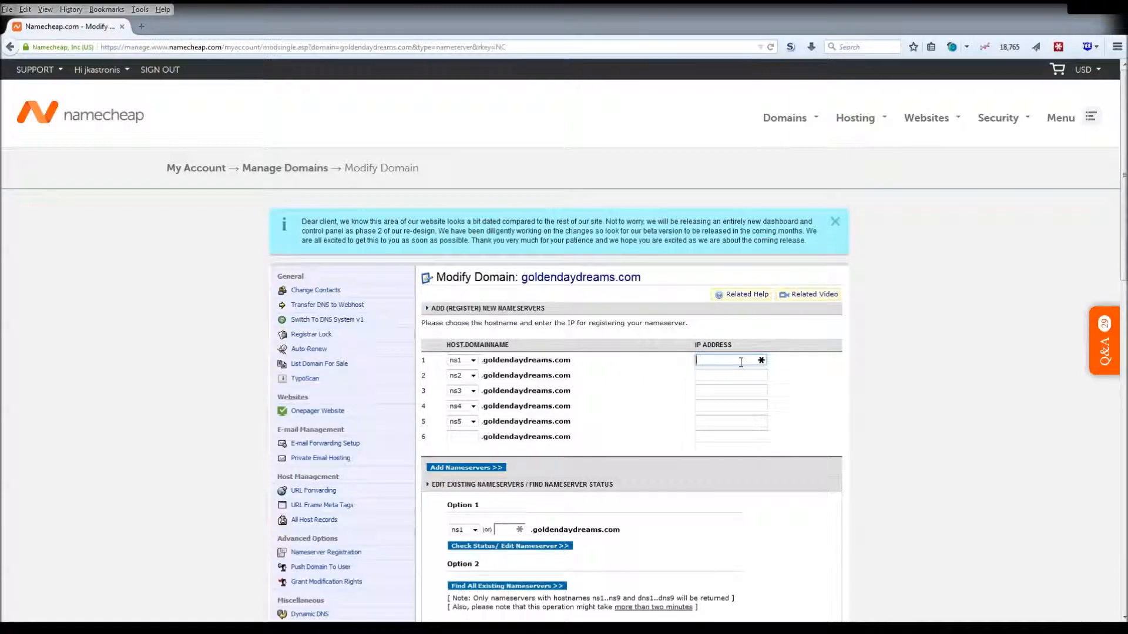
Step: Register ns1 and ns2 nameservers with IP 64.64.12.19 each
text(64.64.12.19)
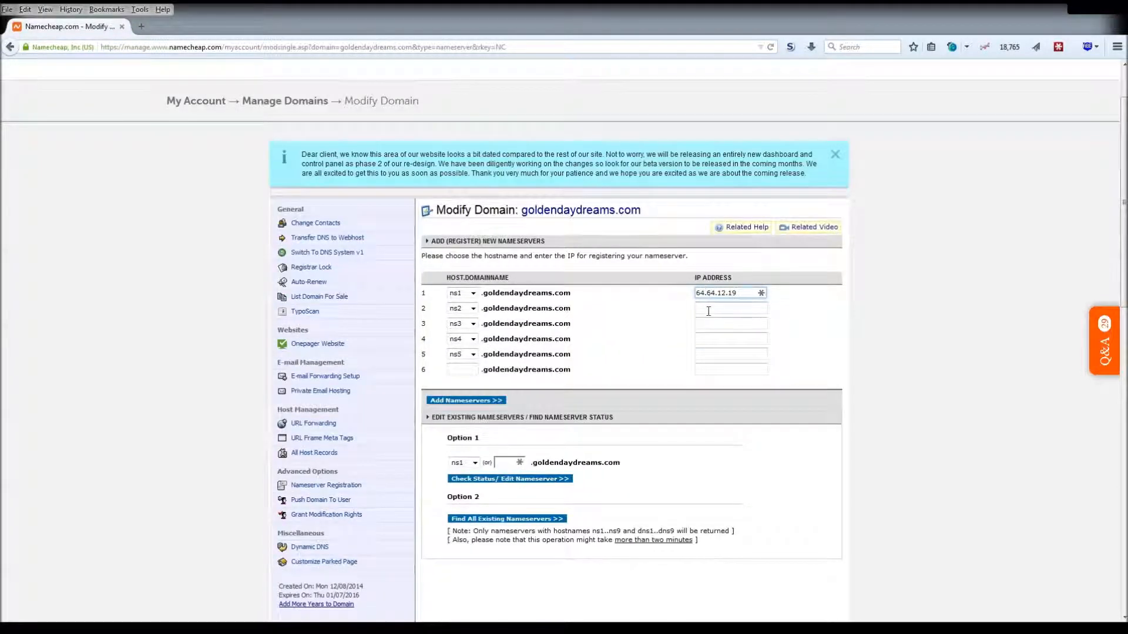
text(64.64.12.19)
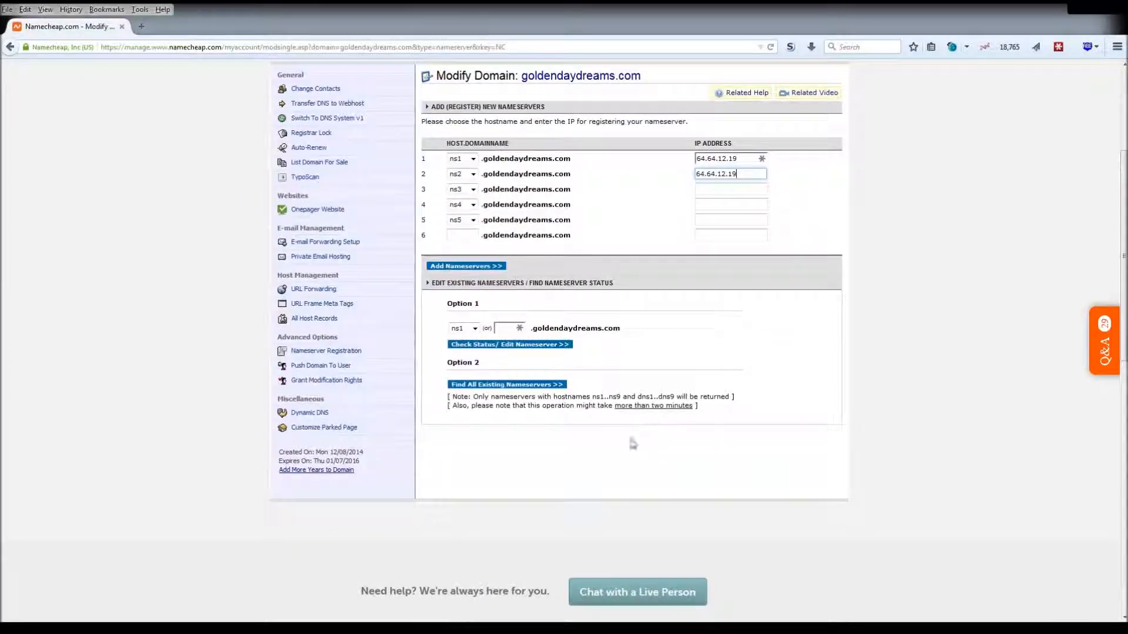
mouse_move(629, 481)
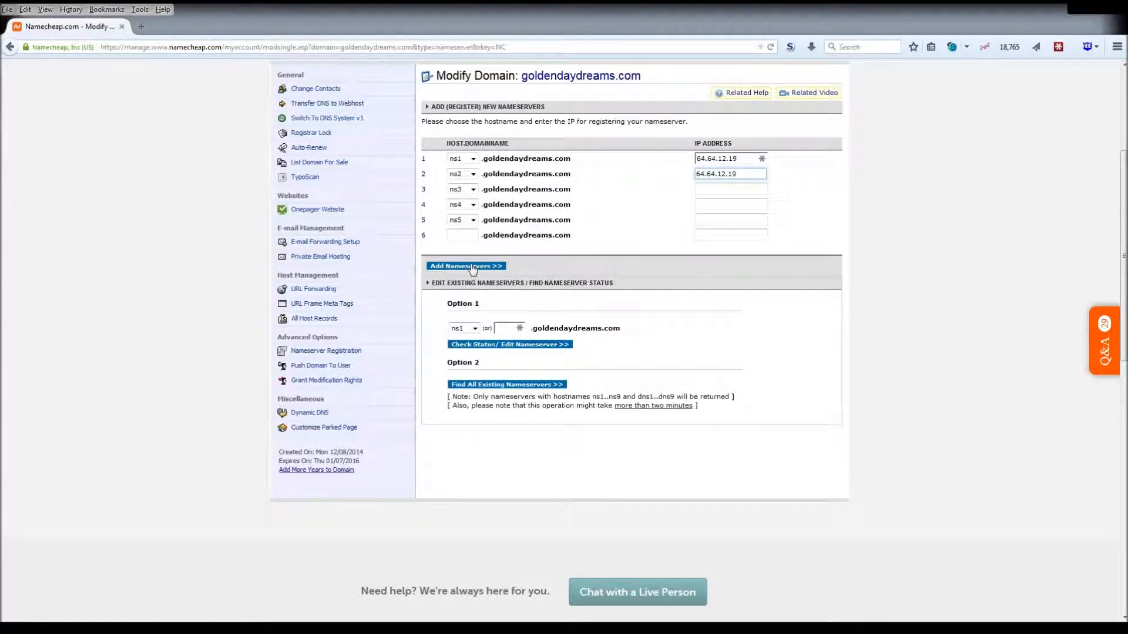
click(731, 173)
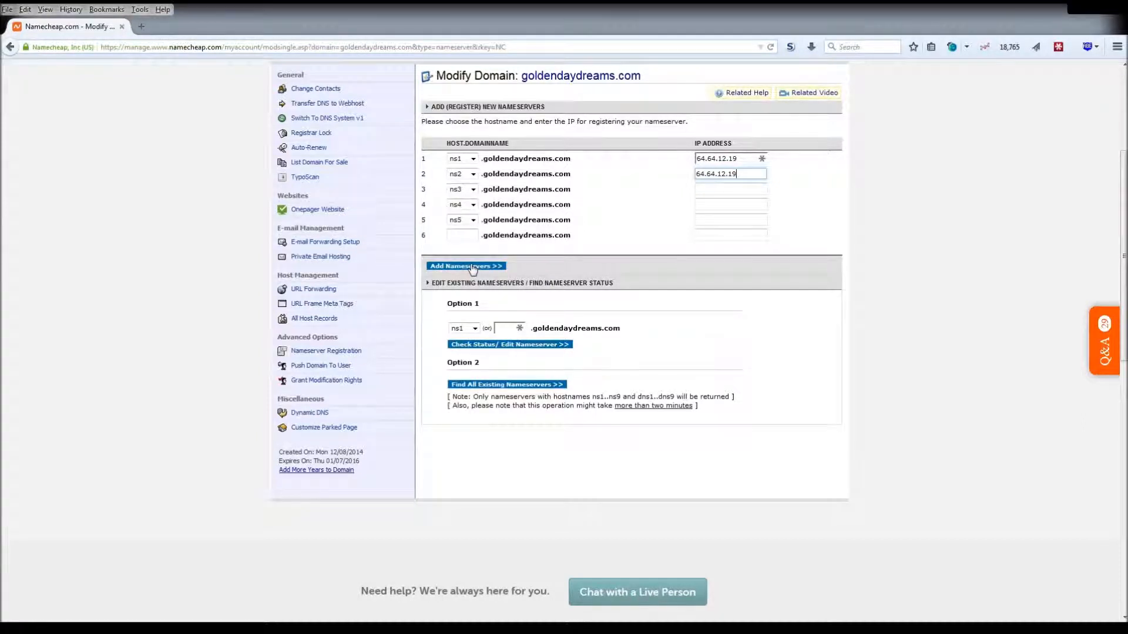